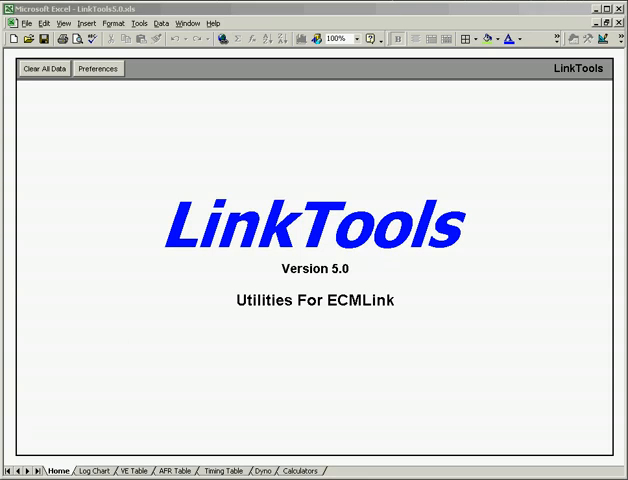
mouse_move(198, 240)
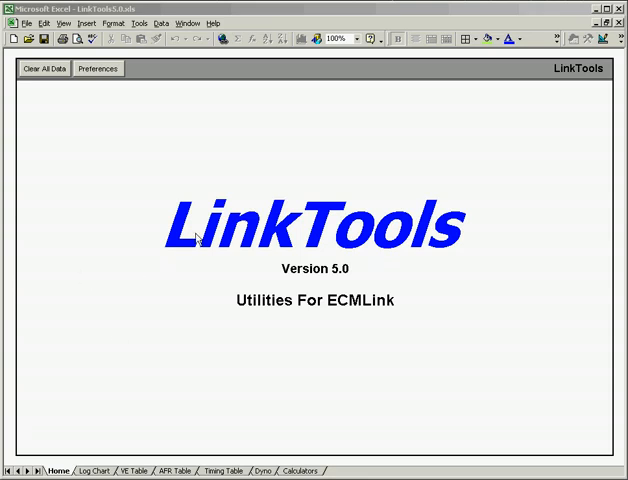
mouse_move(138, 240)
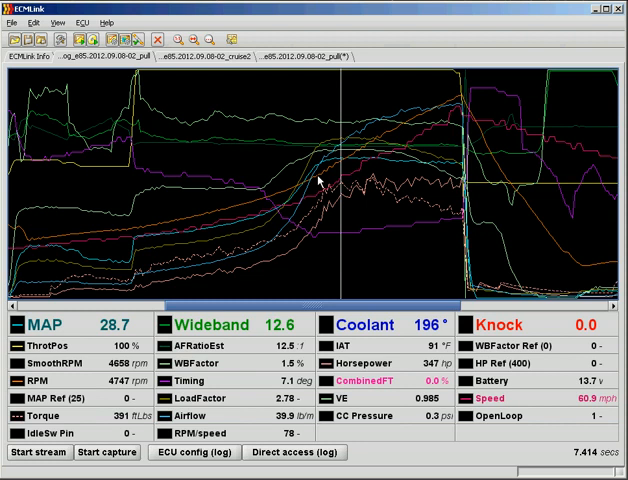
mouse_move(268, 164)
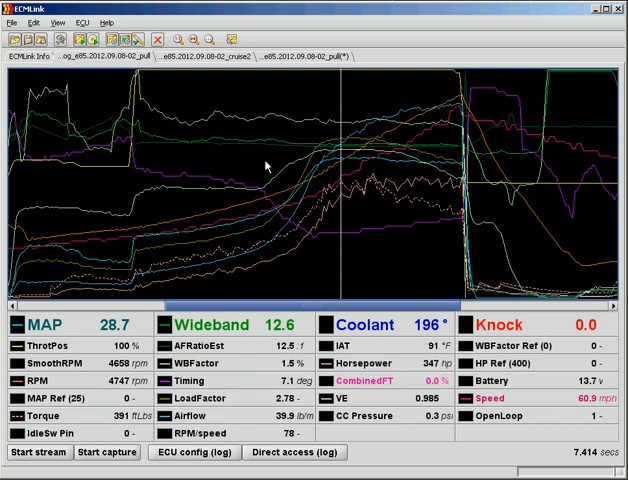
mouse_move(144, 186)
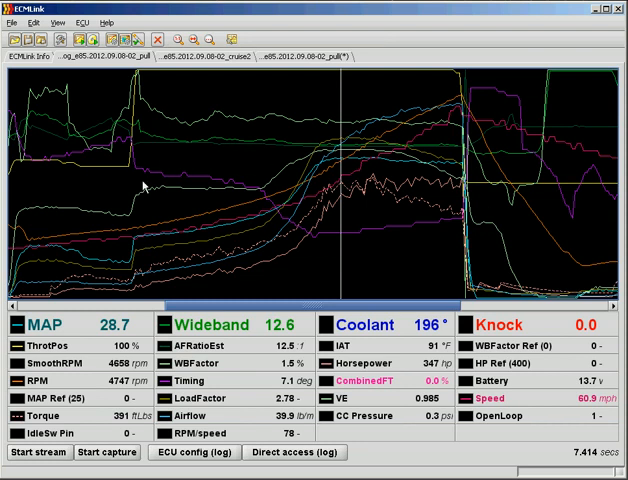
mouse_move(258, 170)
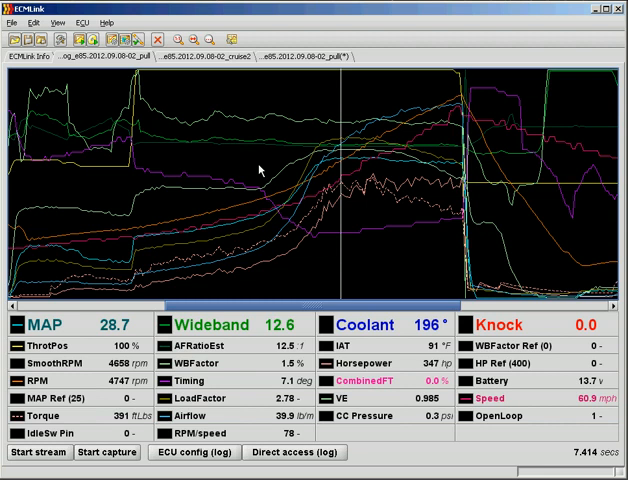
mouse_move(296, 180)
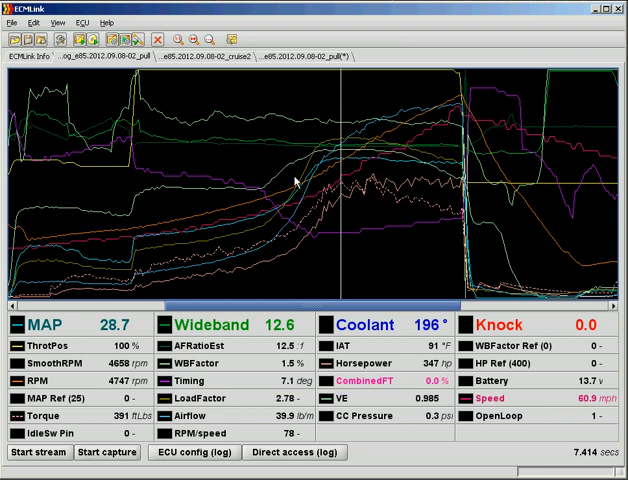
mouse_move(108, 316)
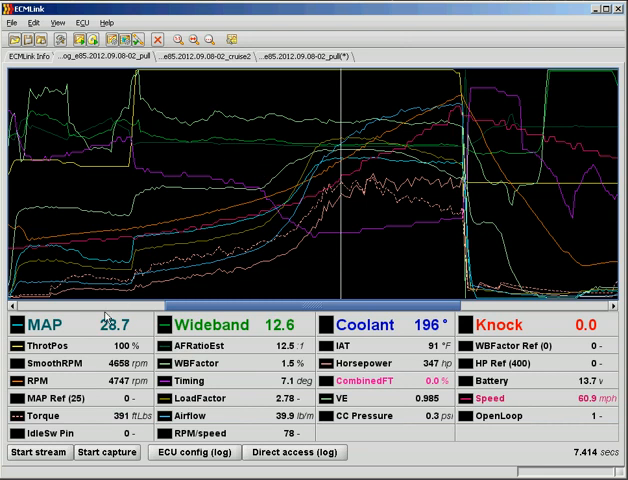
mouse_move(344, 380)
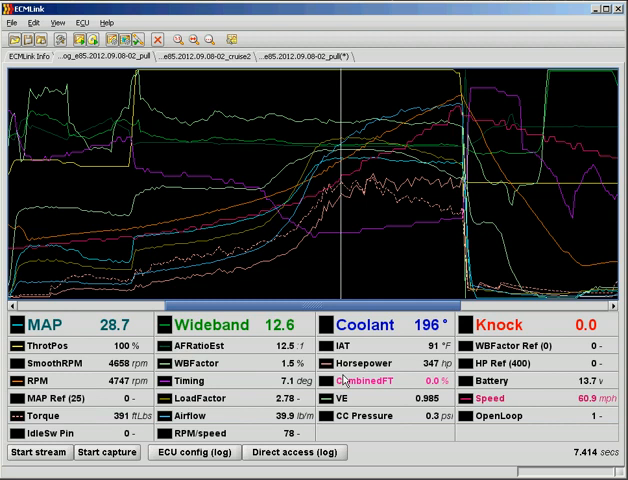
mouse_move(198, 212)
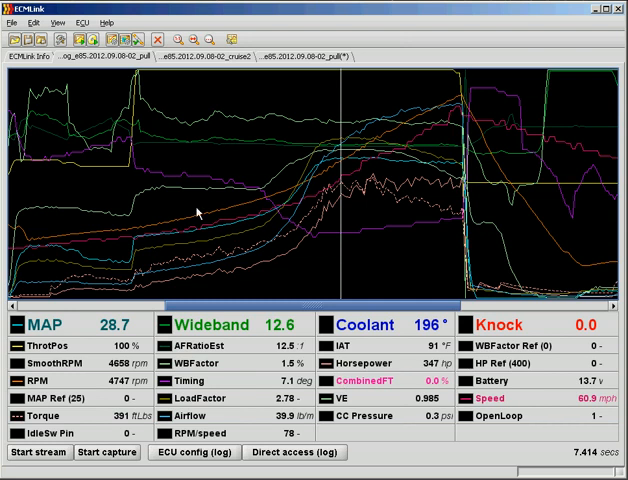
mouse_move(92, 292)
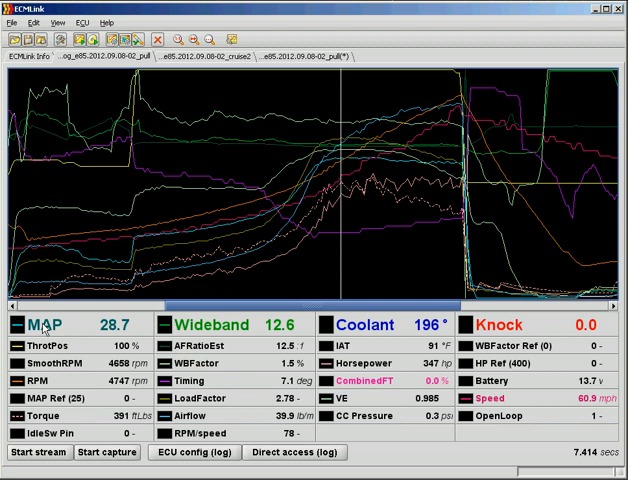
mouse_move(68, 422)
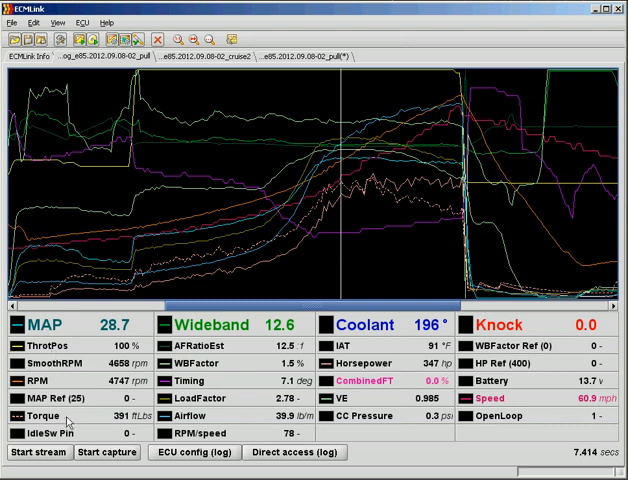
mouse_move(212, 338)
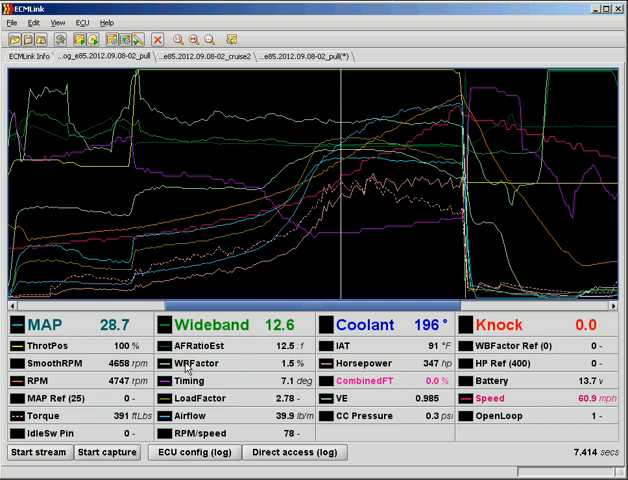
mouse_move(228, 396)
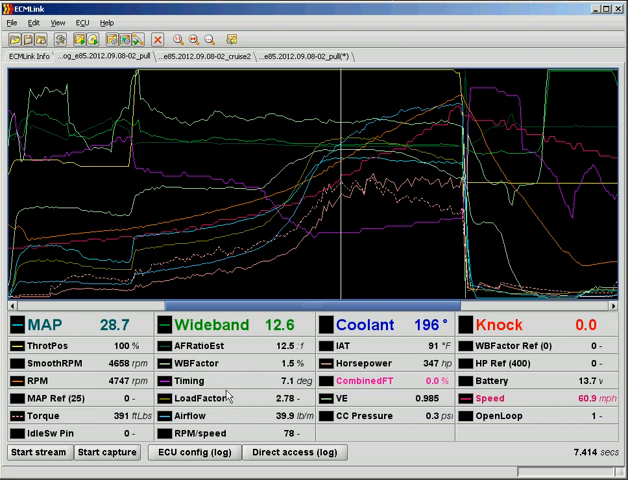
mouse_move(398, 384)
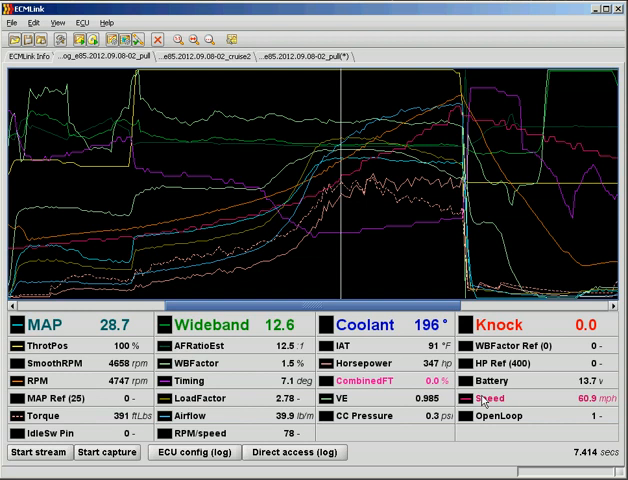
mouse_move(482, 400)
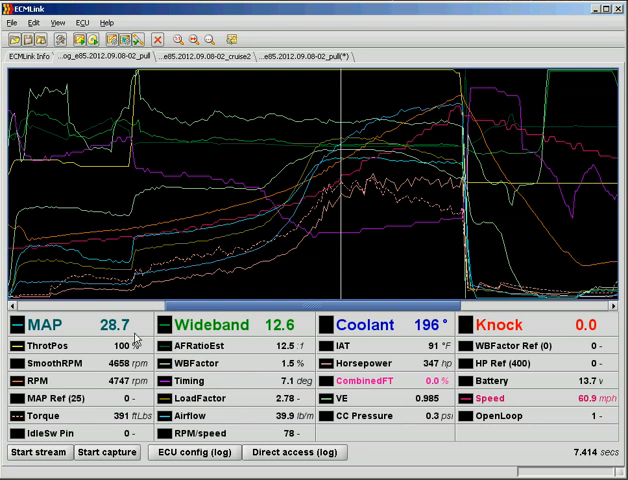
mouse_move(224, 212)
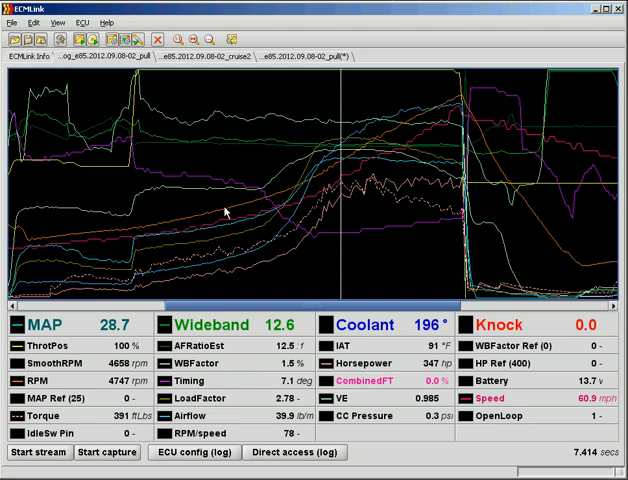
mouse_move(466, 156)
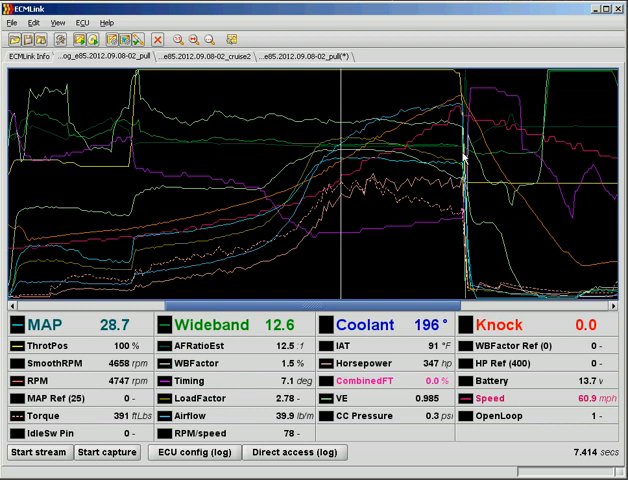
Step: Look at the File menu options and dismiss them without choosing anything
click(12, 20)
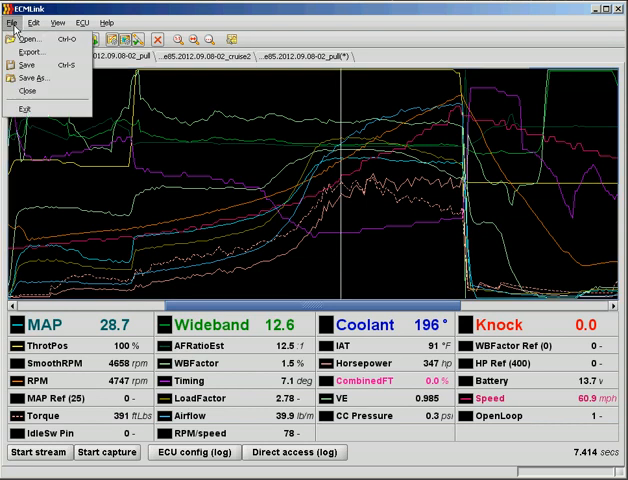
click(36, 52)
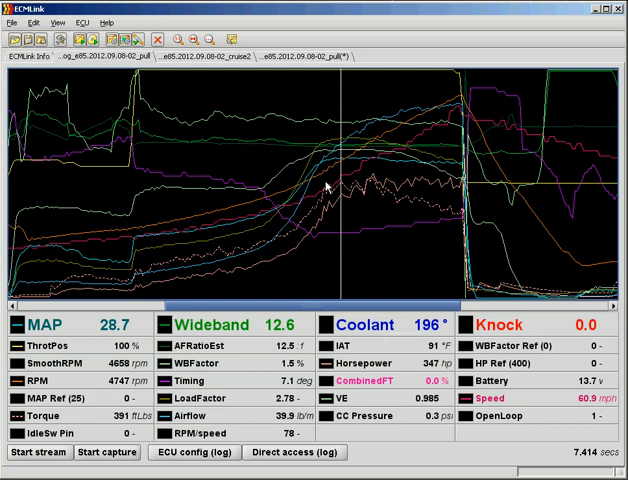
mouse_move(256, 236)
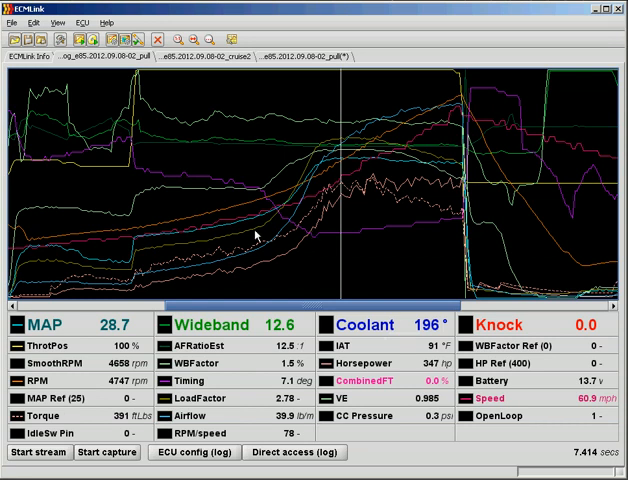
mouse_move(252, 214)
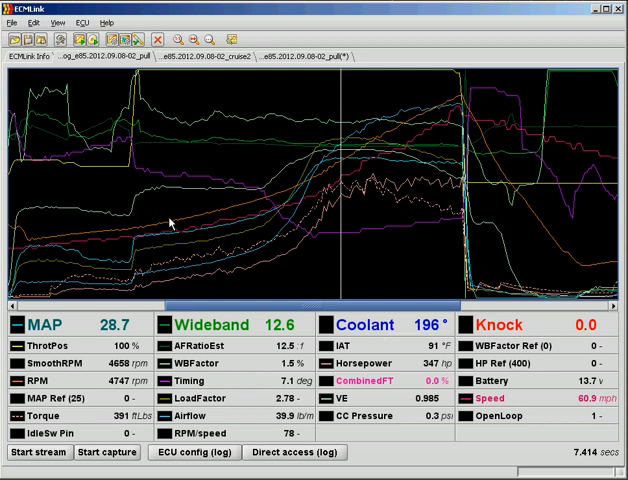
mouse_move(242, 212)
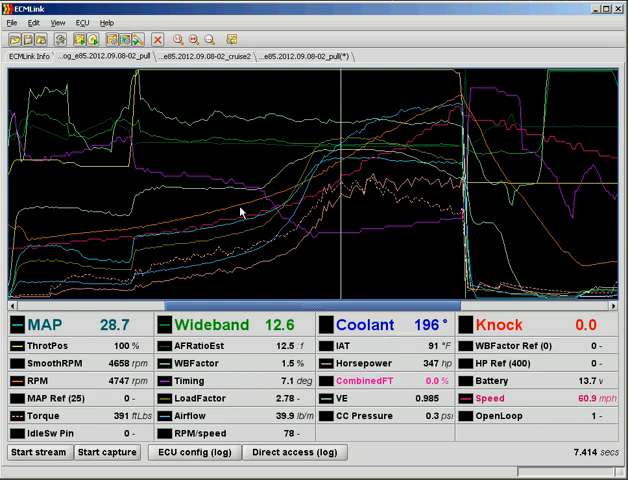
mouse_move(256, 216)
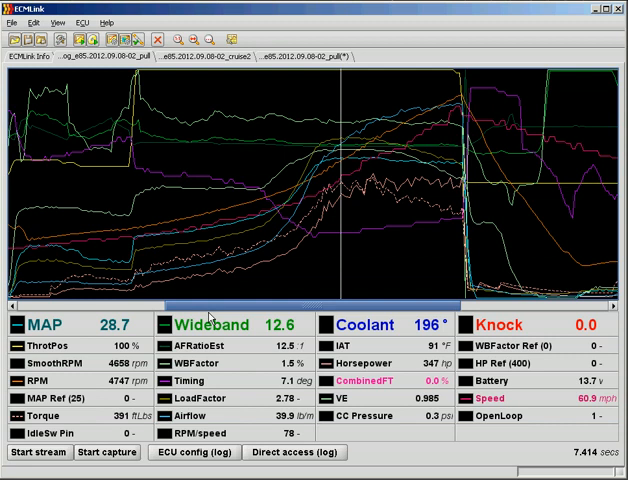
mouse_move(100, 342)
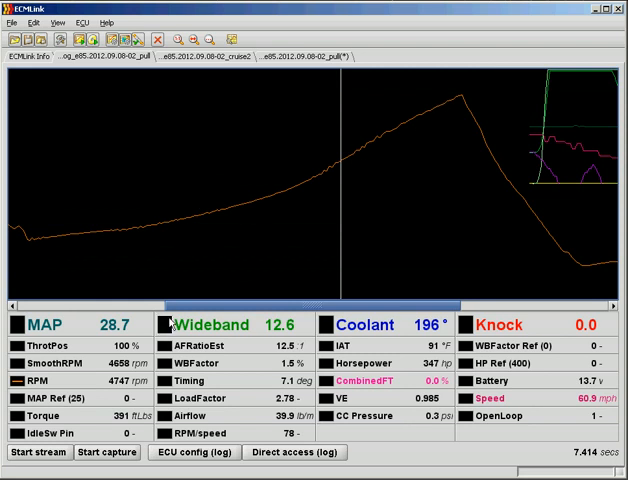
mouse_move(22, 364)
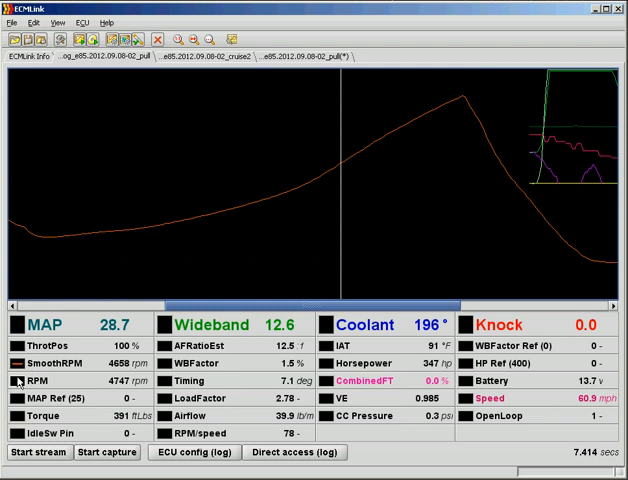
mouse_move(20, 364)
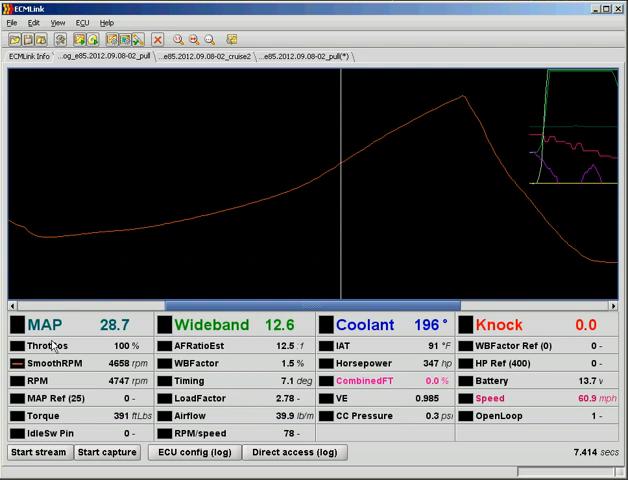
mouse_move(114, 236)
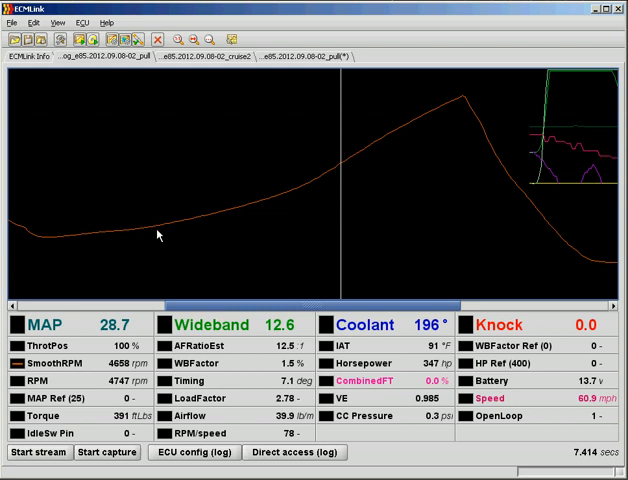
mouse_move(316, 188)
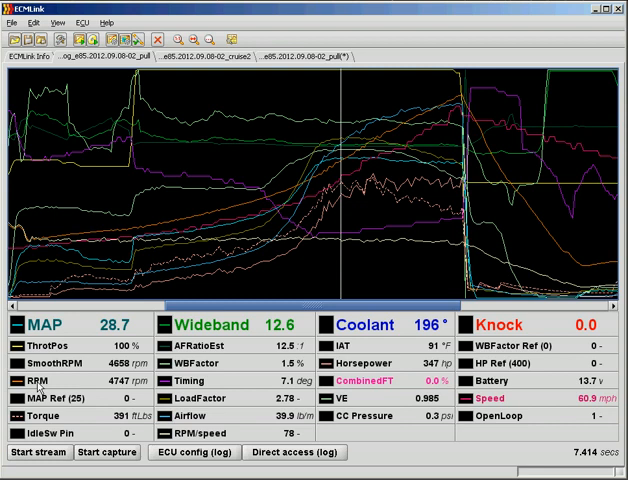
double_click(32, 382)
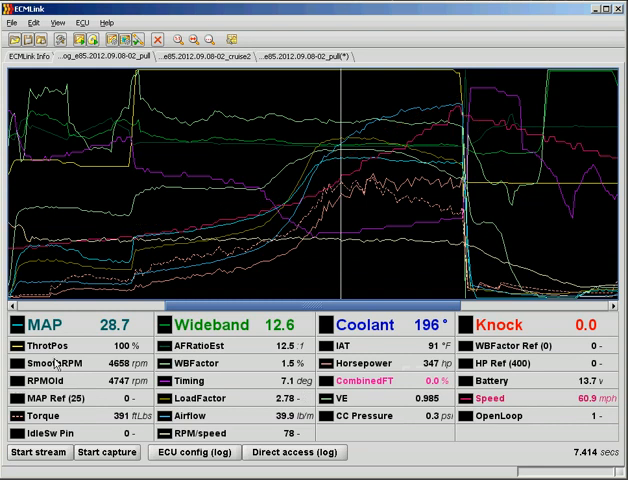
double_click(50, 360)
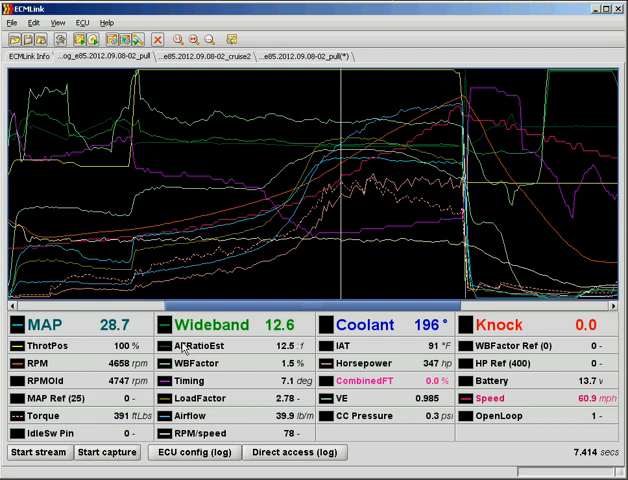
mouse_move(348, 166)
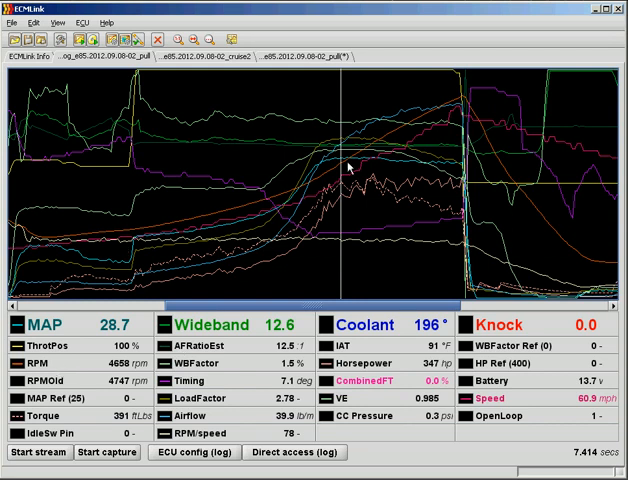
mouse_move(312, 158)
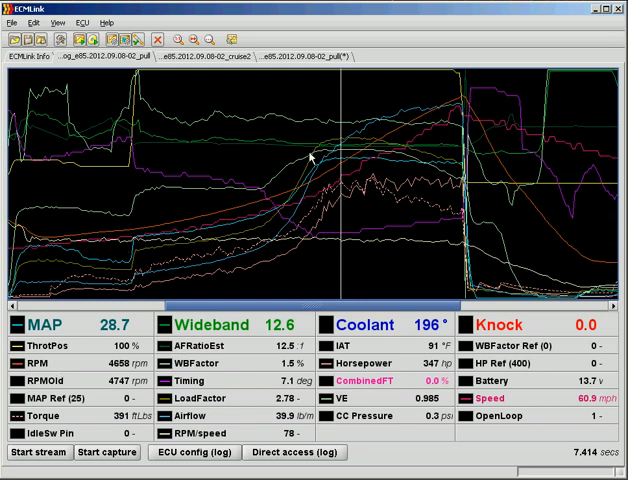
mouse_move(30, 344)
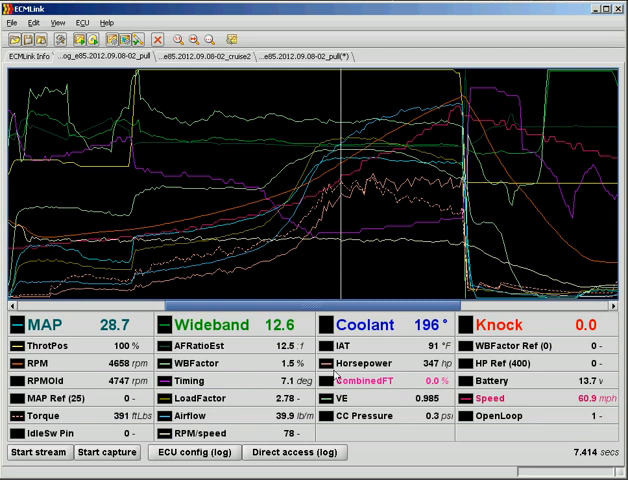
mouse_move(392, 378)
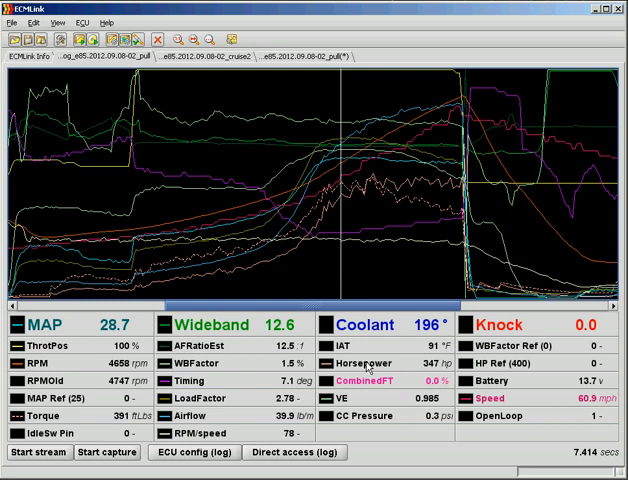
Step: Isolate a few traces on the graph and bring up the horsepower trace's preferences
double_click(364, 364)
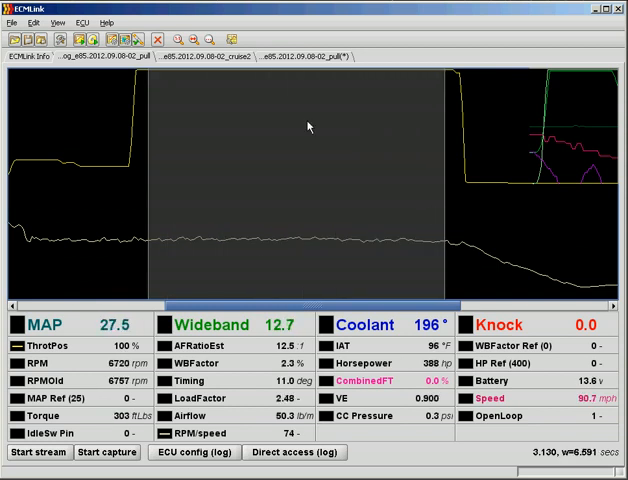
mouse_move(170, 96)
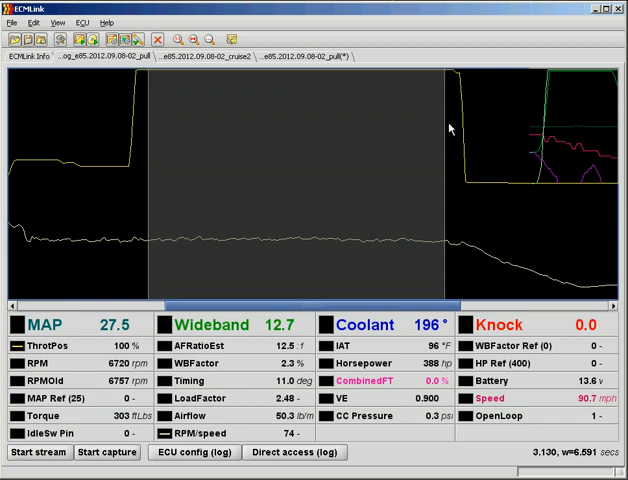
mouse_move(328, 218)
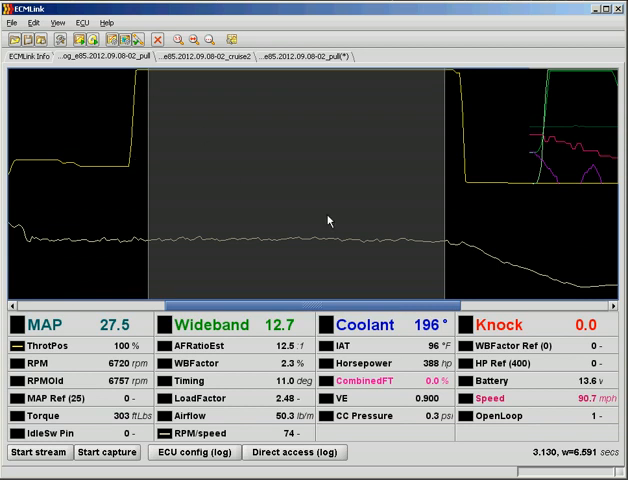
right_click(330, 220)
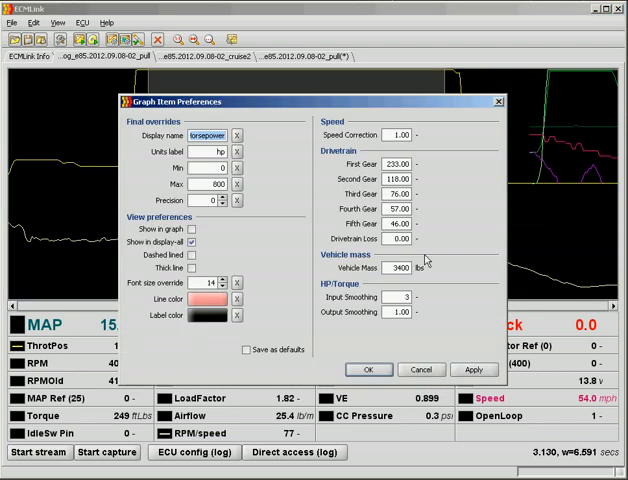
click(400, 192)
text(77)
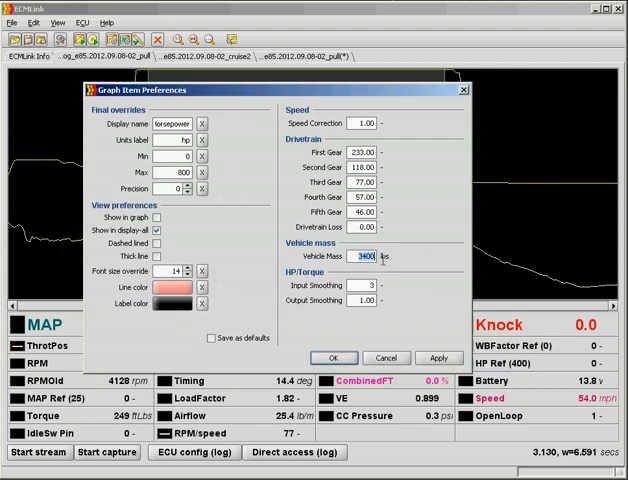
click(364, 256)
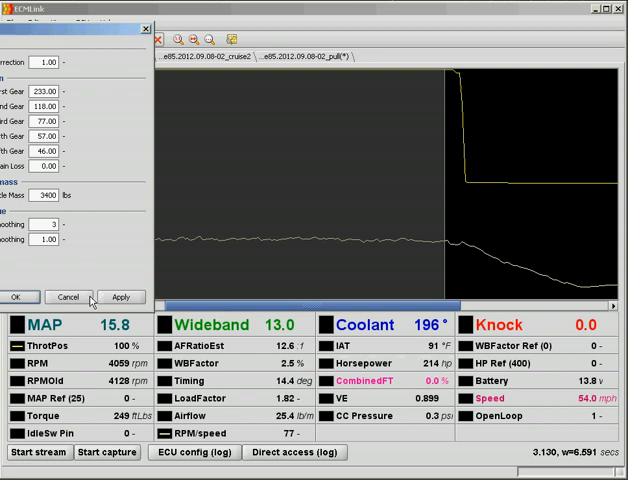
Step: Apply the horsepower trace settings and close its Graph Item Preferences dialog
click(68, 296)
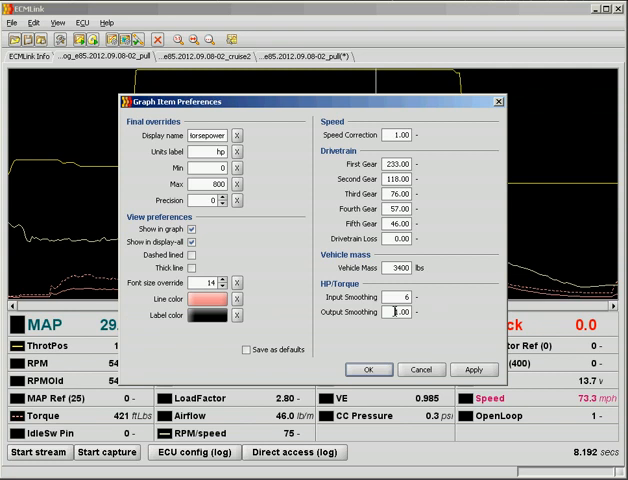
click(398, 312)
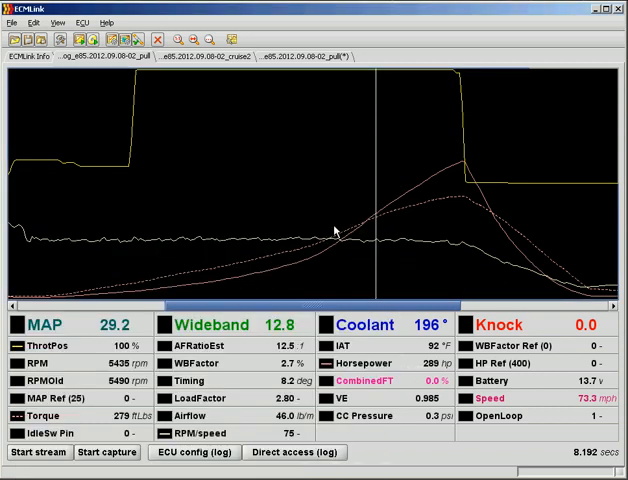
mouse_move(480, 200)
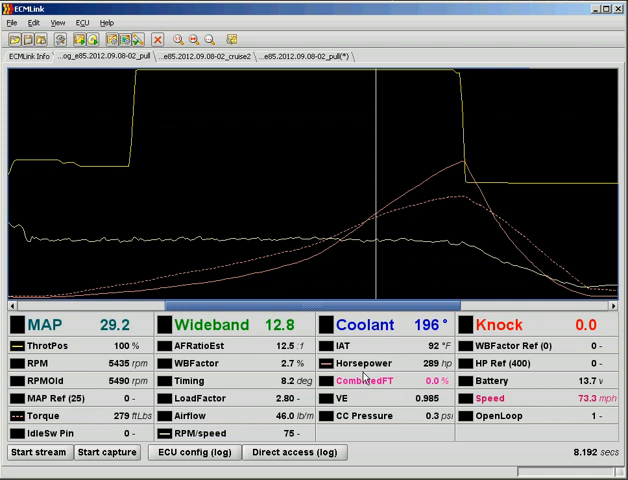
mouse_move(300, 266)
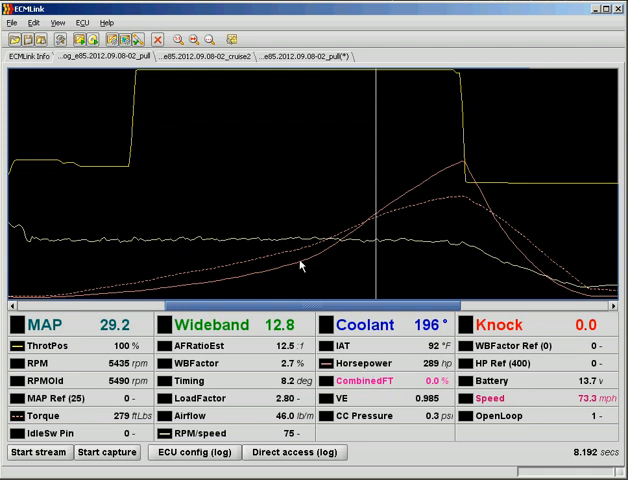
mouse_move(284, 196)
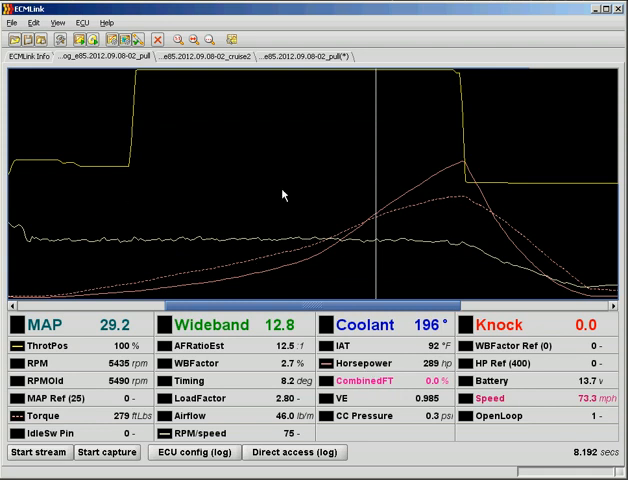
mouse_move(180, 216)
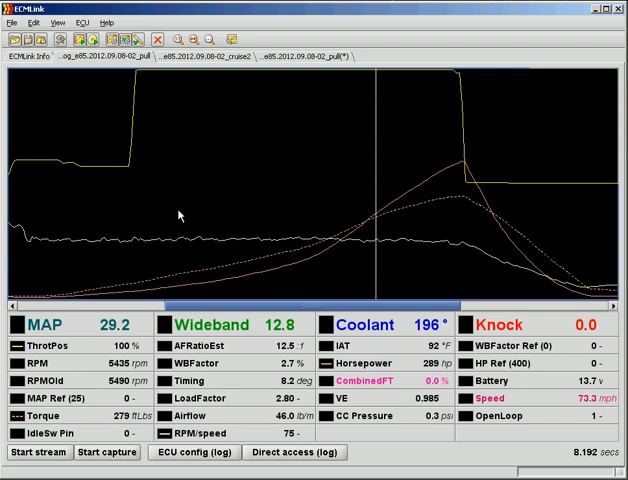
mouse_move(370, 204)
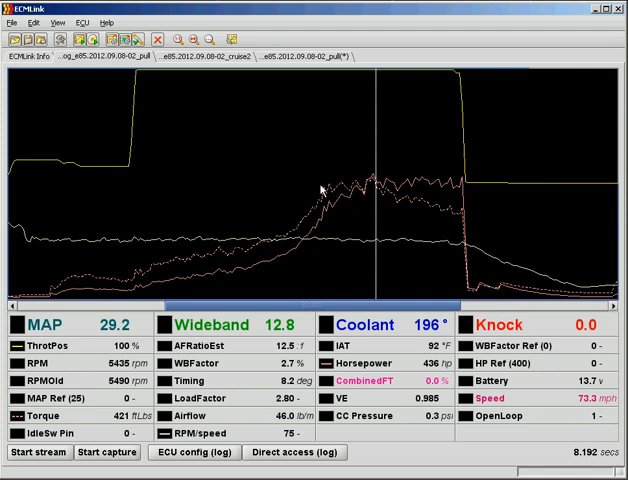
mouse_move(478, 210)
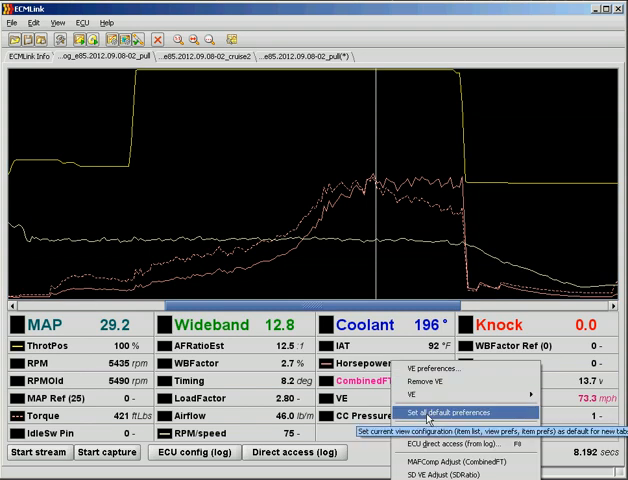
Step: Restore all default display preferences so the graph shows every logged trace again
click(444, 412)
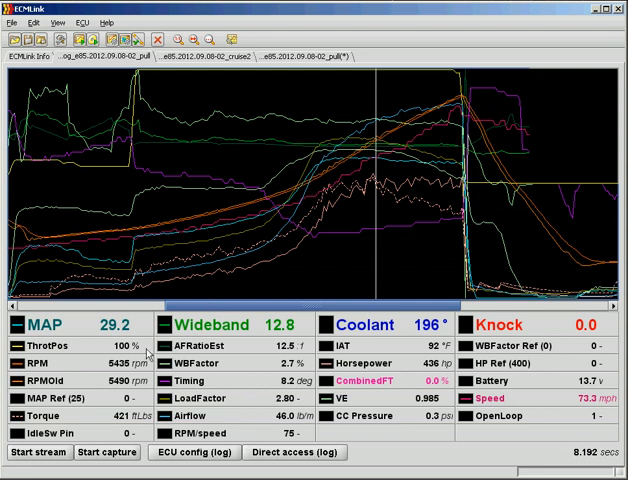
Step: Import the 243-row e85 pull log into LinkTools and acknowledge the success message
click(12, 22)
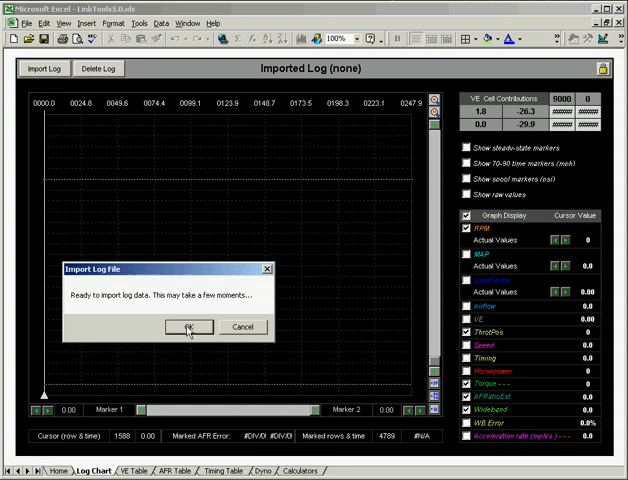
click(214, 328)
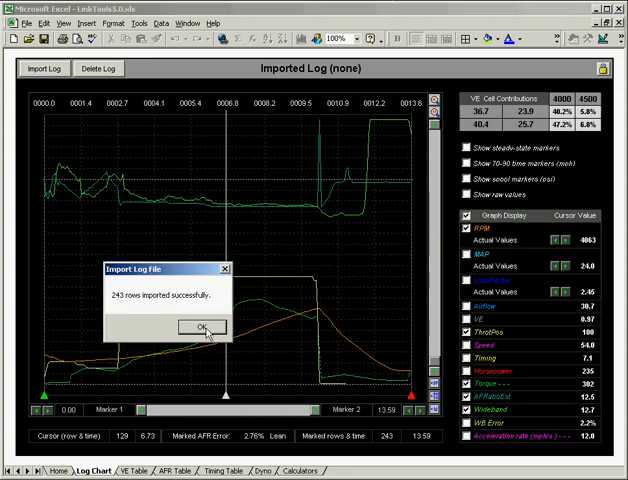
click(204, 326)
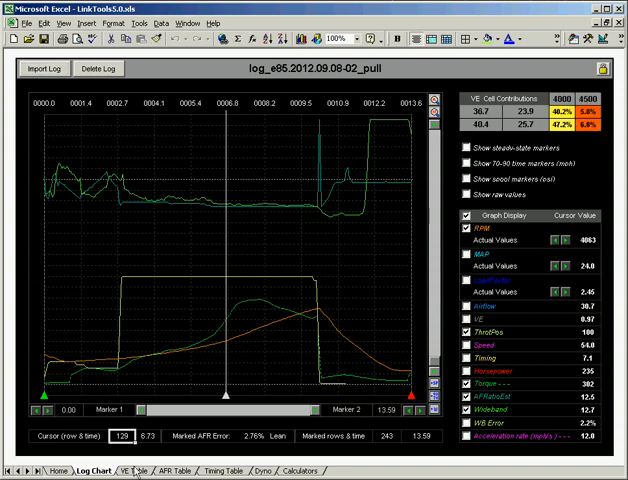
Step: Paste the ECMLink VE table into LinkTools' VE Table 1 sheet, then move to the AFR Table sheet
click(140, 470)
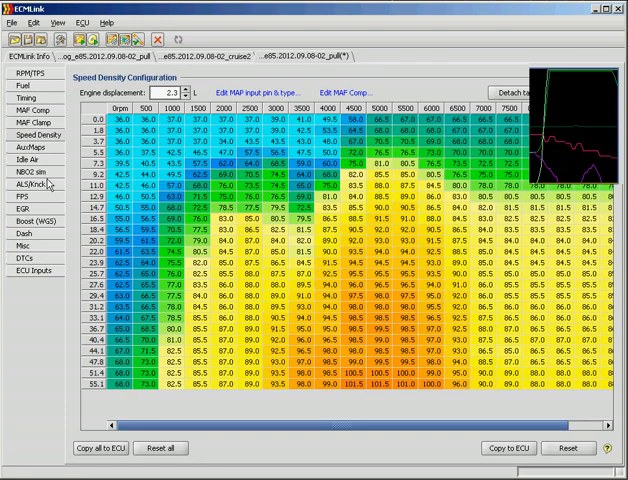
right_click(290, 248)
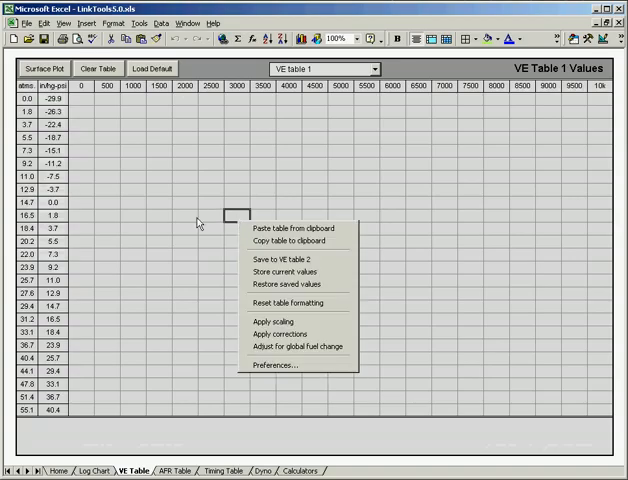
mouse_move(292, 228)
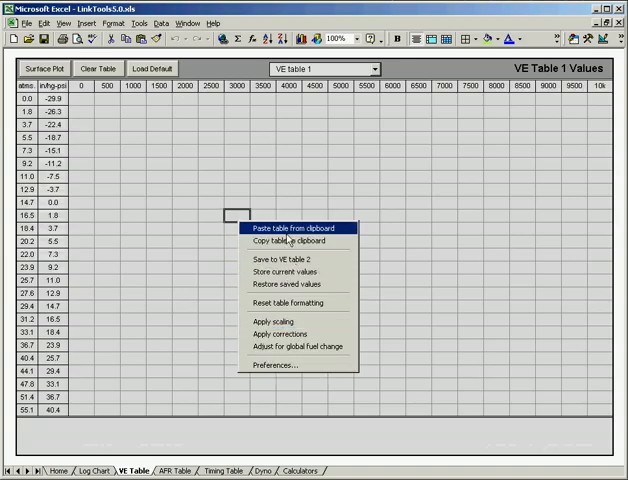
click(288, 228)
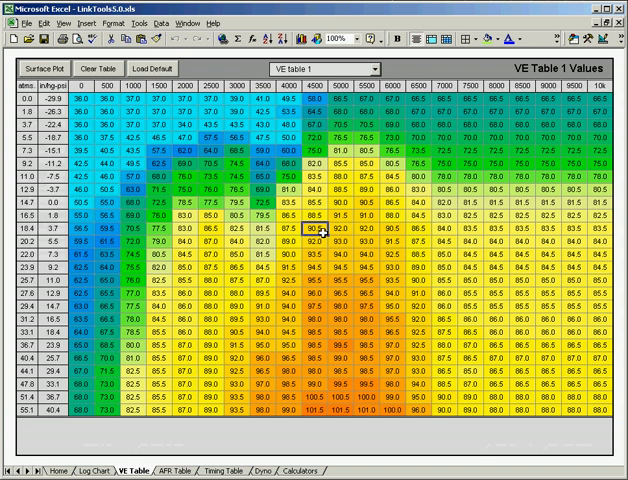
click(176, 470)
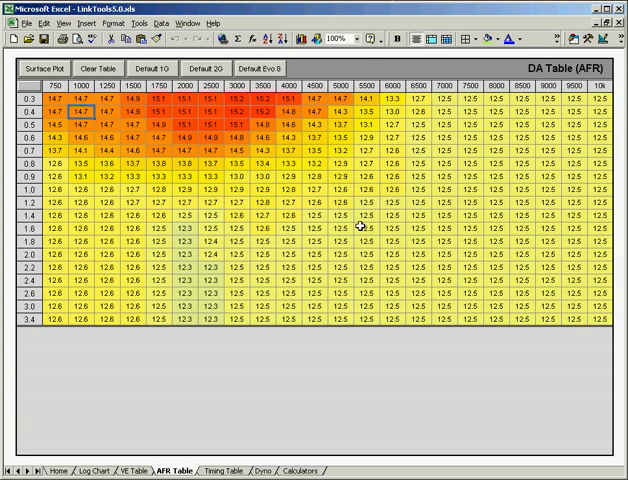
click(216, 472)
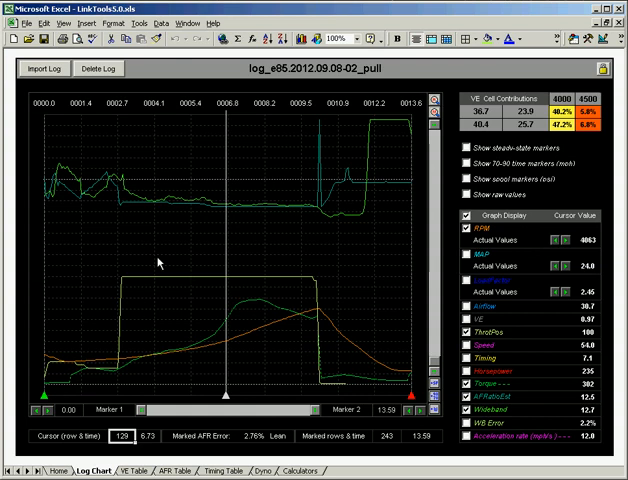
mouse_move(140, 246)
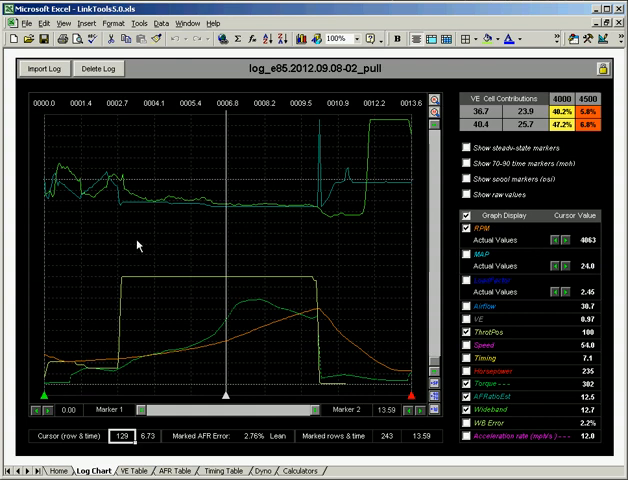